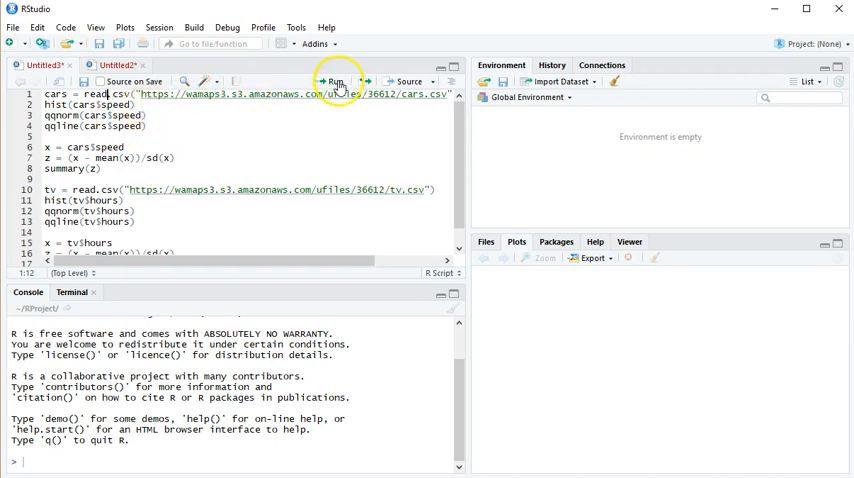
- Load the cars dataset via read.csv and browse its 100 speed values in the viewer
{"action": "left_click", "coordinate": [332, 80]}
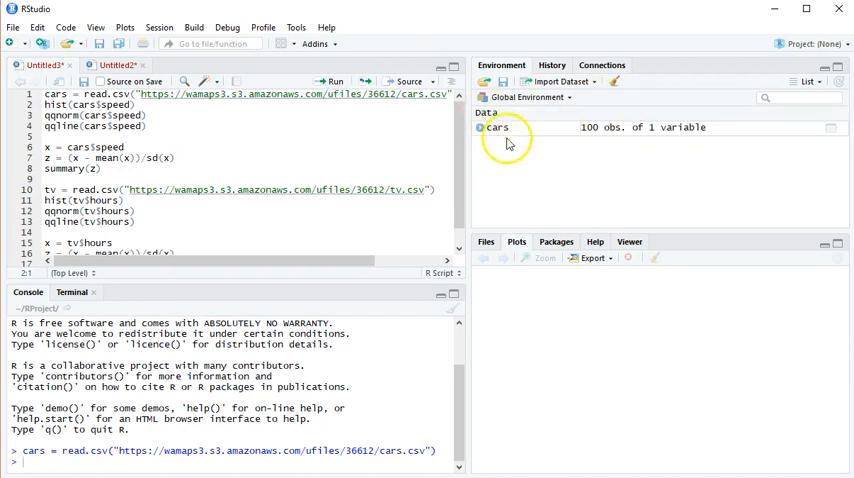
{"action": "mouse_move", "coordinate": [500, 130]}
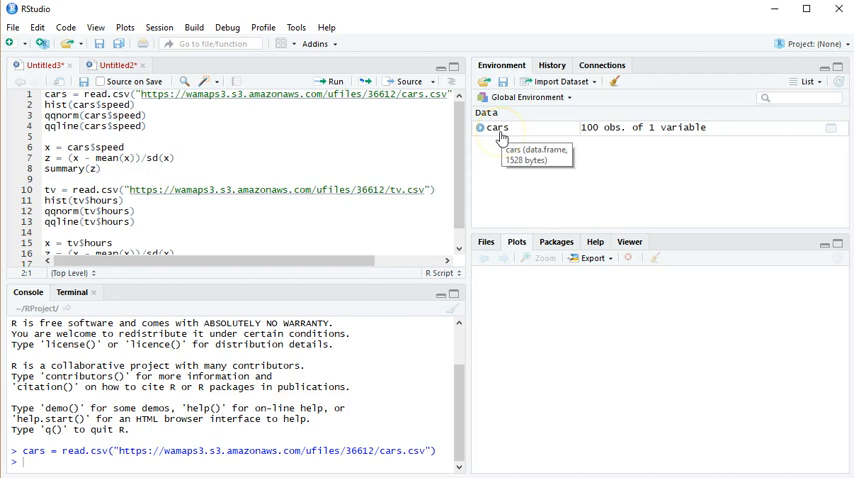
{"action": "left_click", "coordinate": [496, 128]}
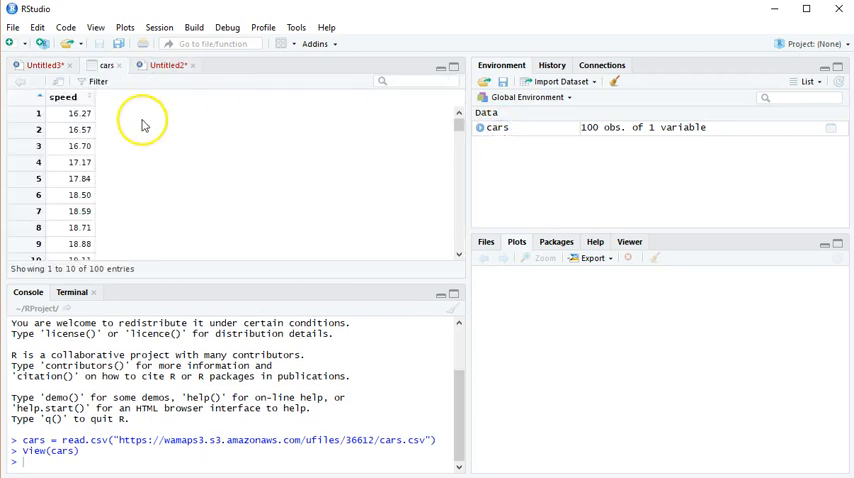
{"action": "mouse_move", "coordinate": [344, 148]}
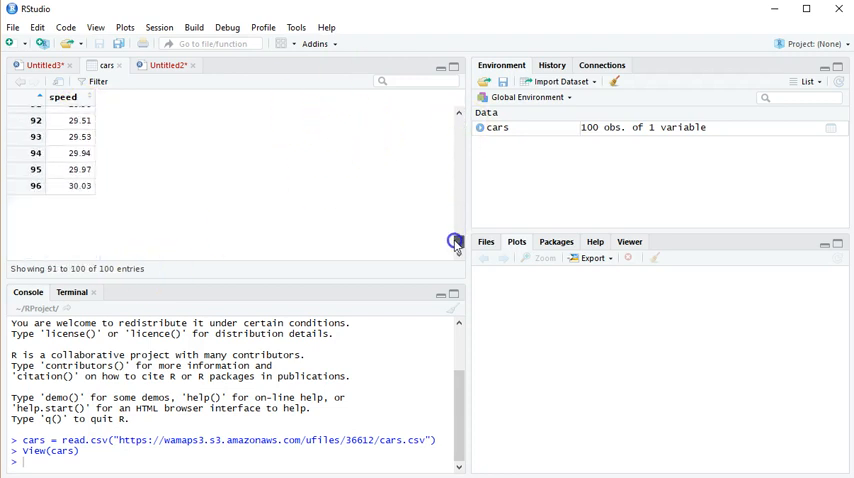
{"action": "scroll", "scroll_direction": "down", "scroll_amount": 3}
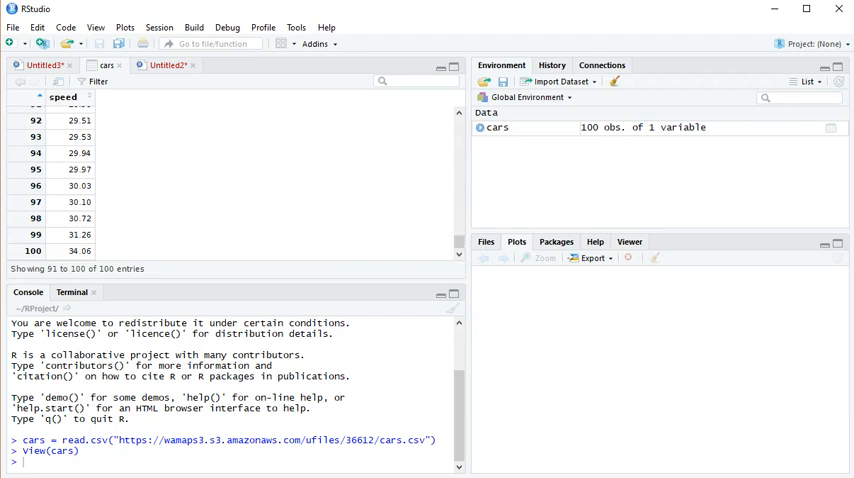
{"action": "left_click", "coordinate": [42, 64]}
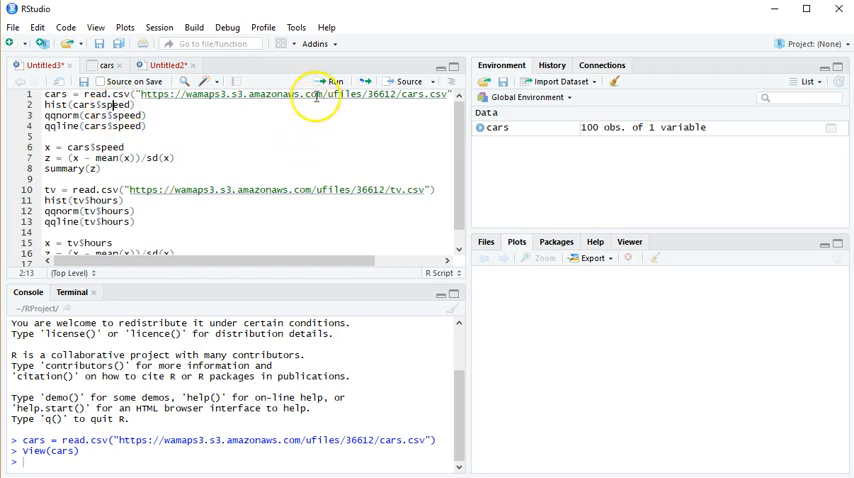
- Draw hist(cars$speed), then qqnorm and qqline of cars$speed
{"action": "left_click", "coordinate": [332, 80]}
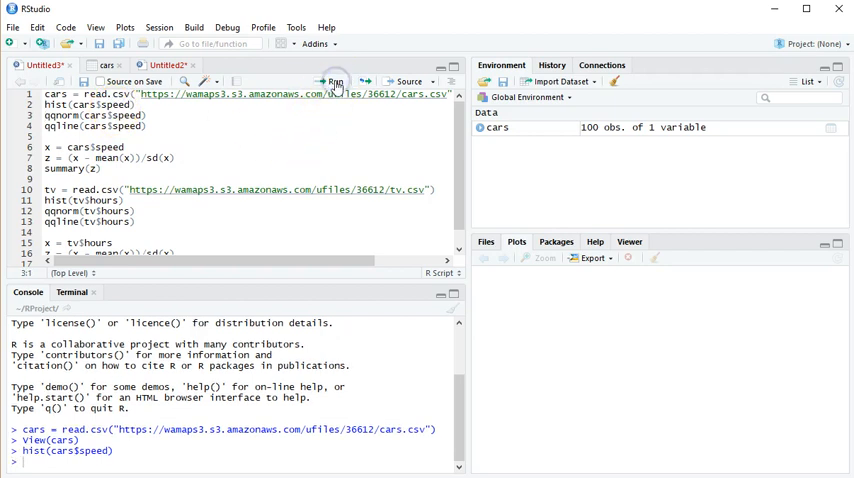
{"action": "left_click", "coordinate": [334, 82]}
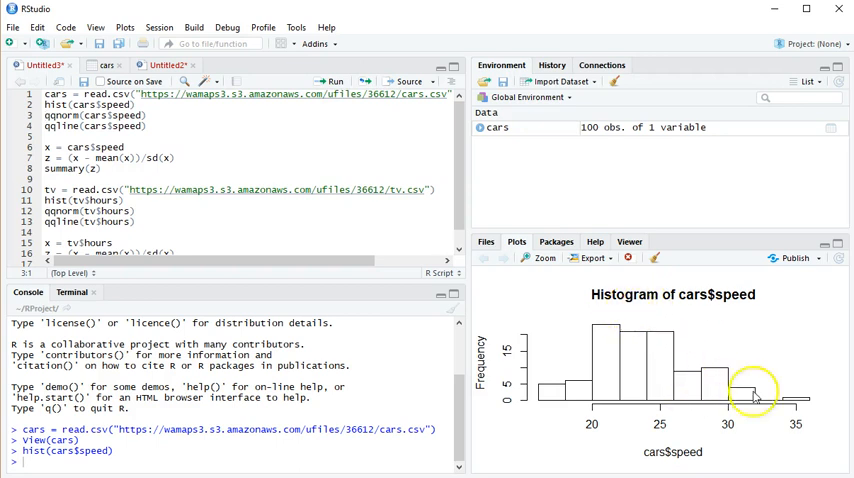
{"action": "mouse_move", "coordinate": [424, 30]}
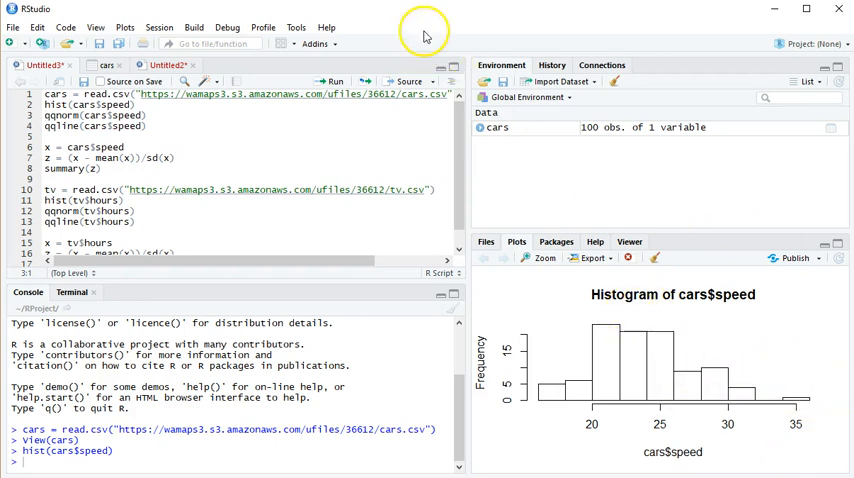
{"action": "left_click", "coordinate": [332, 80]}
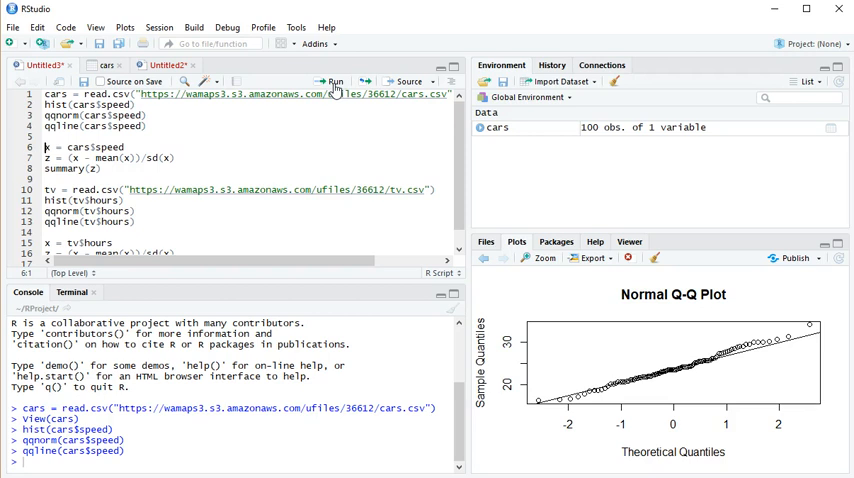
- Run x = cars$speed, z = (x - mean(x))/sd(x), and summary(z) showing mean 0
{"action": "left_click", "coordinate": [332, 80]}
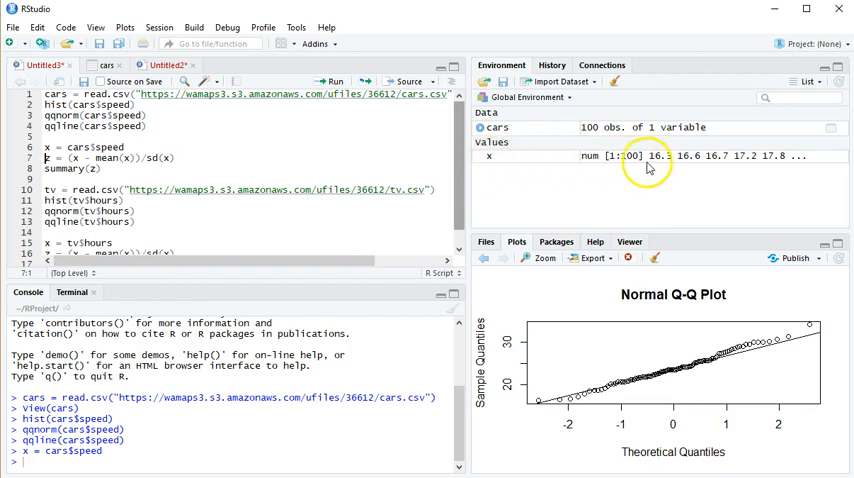
{"action": "mouse_move", "coordinate": [690, 158]}
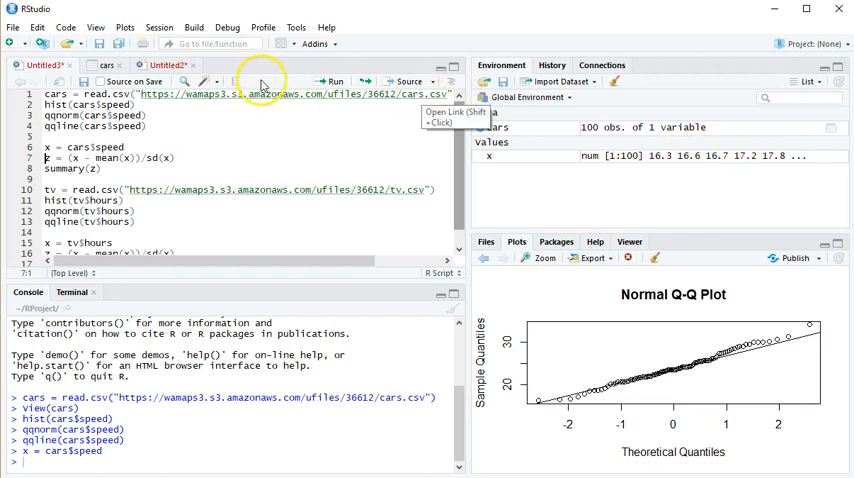
{"action": "left_click", "coordinate": [106, 64]}
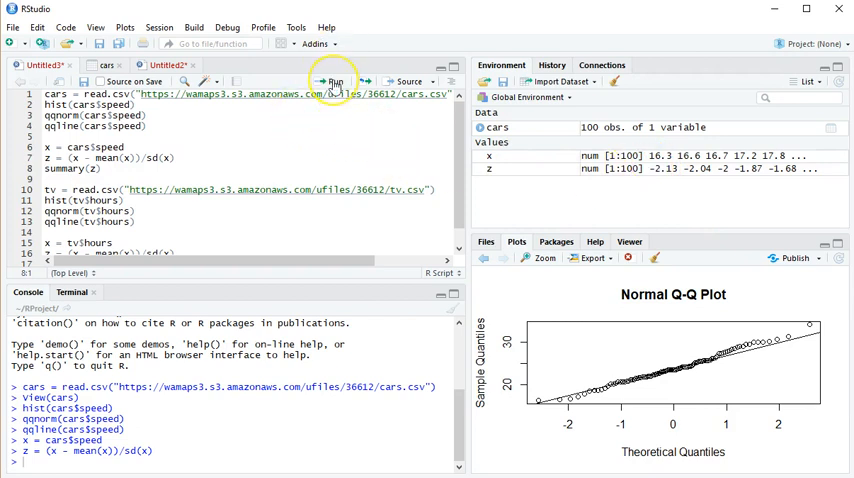
{"action": "mouse_move", "coordinate": [336, 80]}
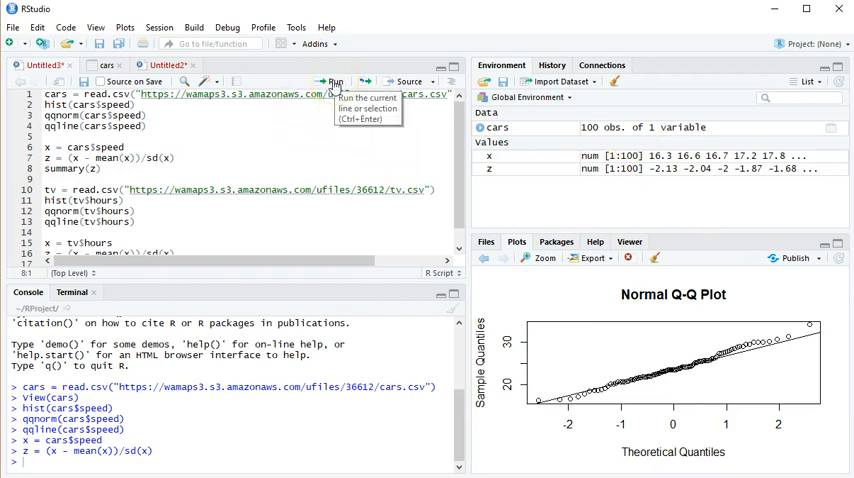
{"action": "left_click", "coordinate": [334, 80]}
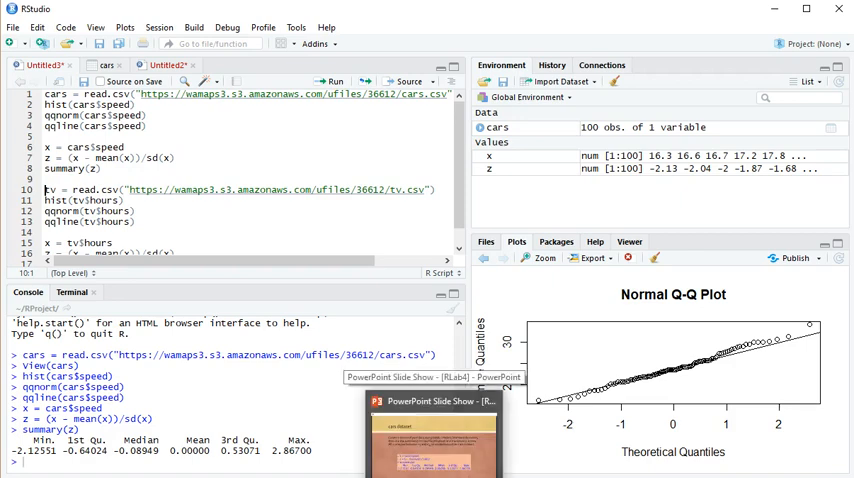
- Switch to the PowerPoint slide explaining dataset$variable notation for tv$hours
{"action": "left_click", "coordinate": [432, 400]}
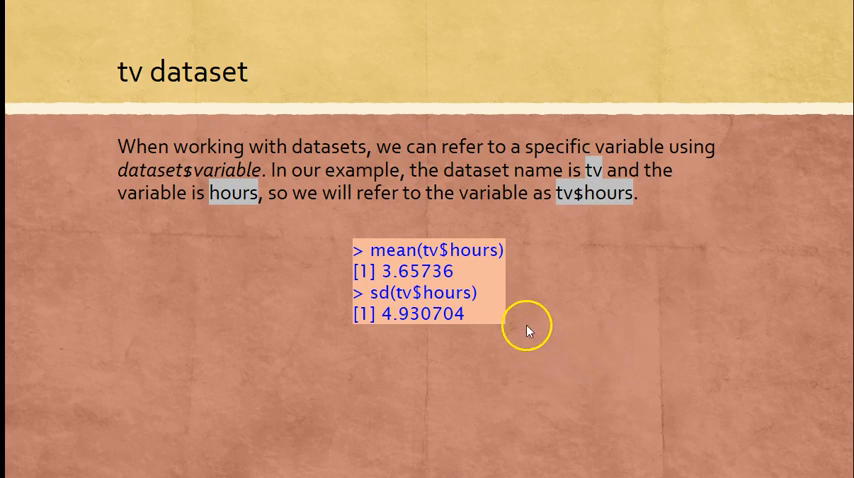
{"action": "mouse_move", "coordinate": [416, 324]}
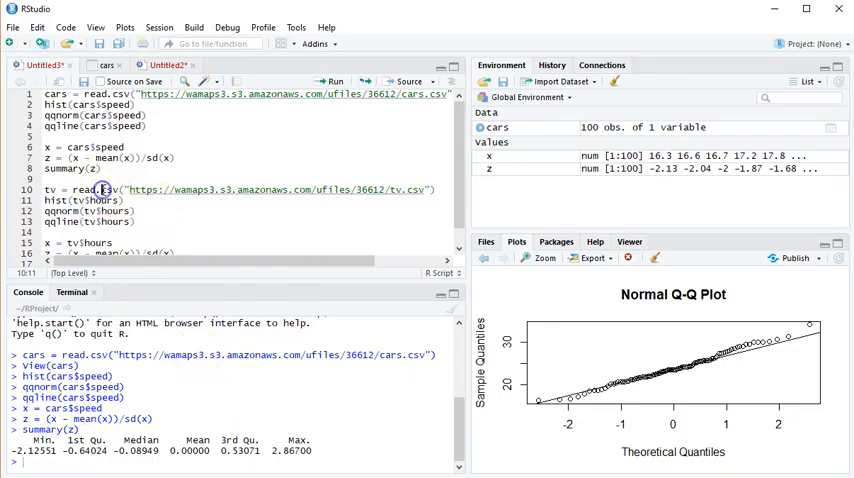
- Load the tv dataset (197 observations of hours) and view its table
{"action": "left_click", "coordinate": [334, 80]}
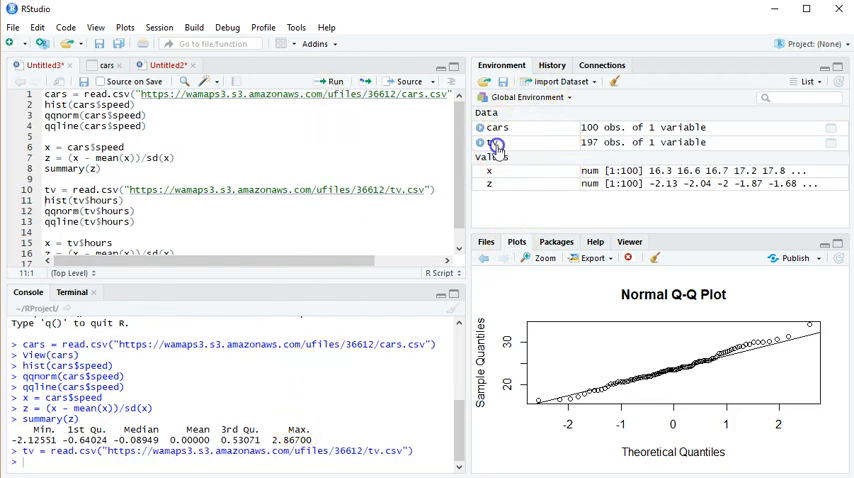
{"action": "left_click", "coordinate": [496, 142]}
{"action": "type", "text": "mean("}
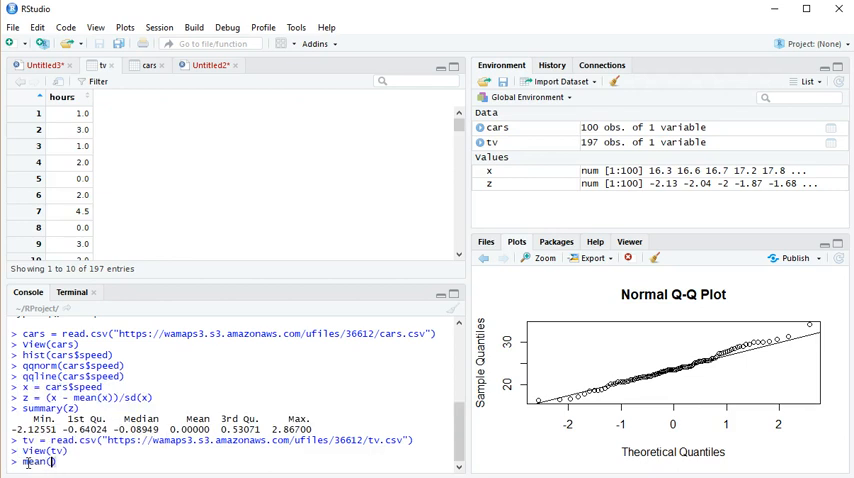
- Compute mean(tv$hours) = 3.65736 and sd(tv$hours) ≈ 4.93 in the console
{"action": "type", "text": "tv"}
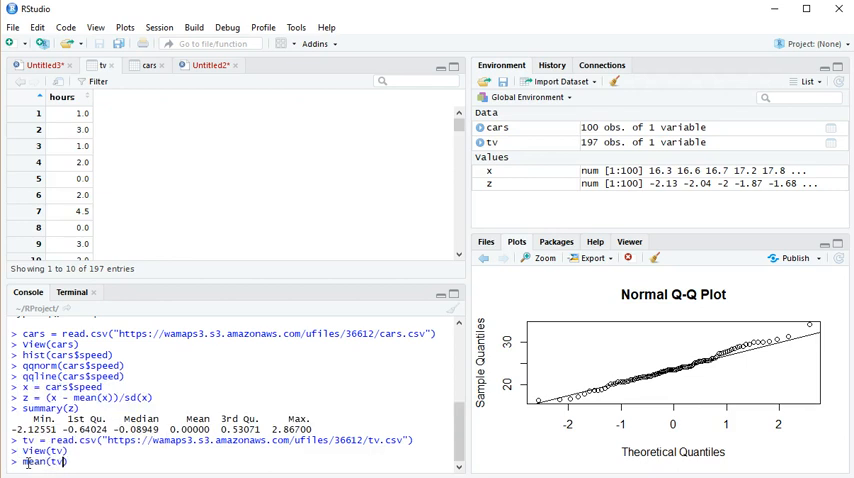
{"action": "type", "text": "$hours"}
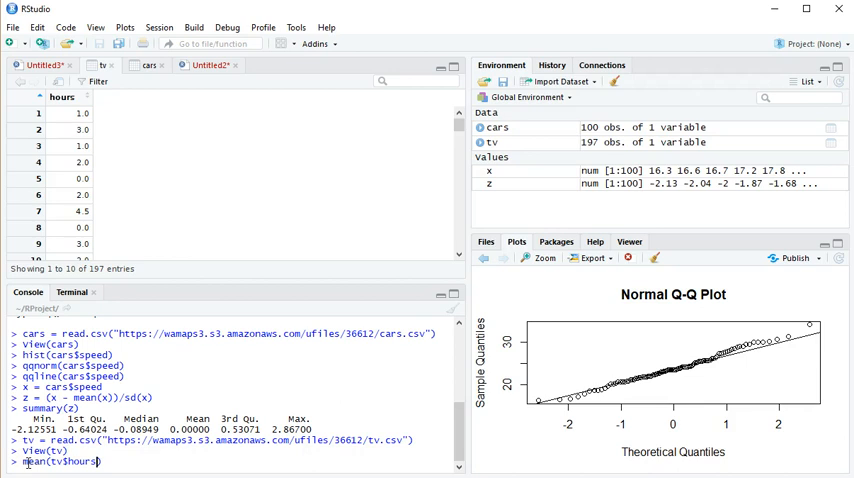
{"action": "key", "text": "enter"}
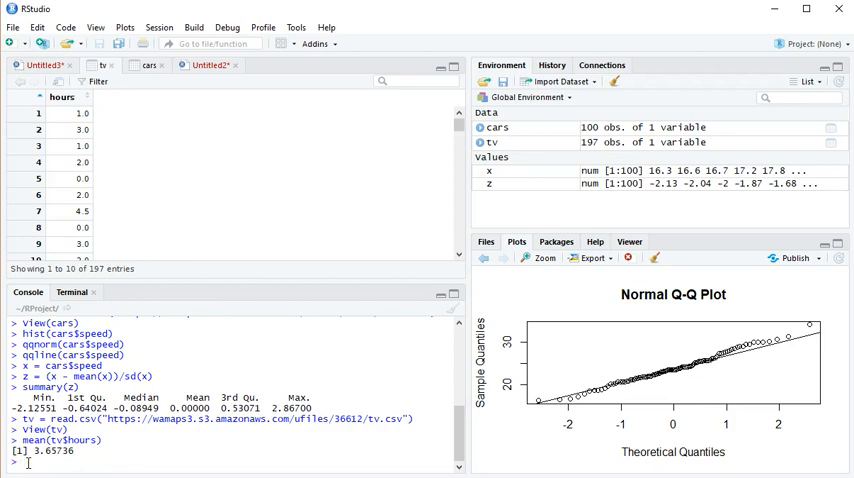
{"action": "type", "text": "sd"}
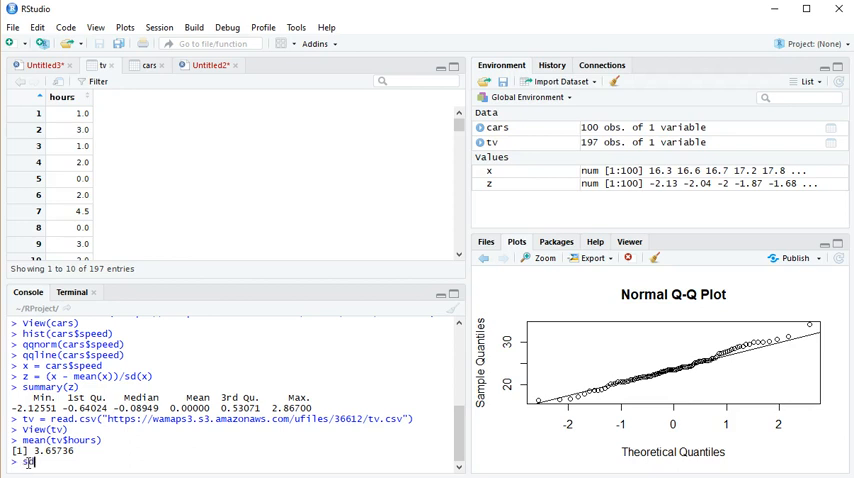
{"action": "type", "text": "()"}
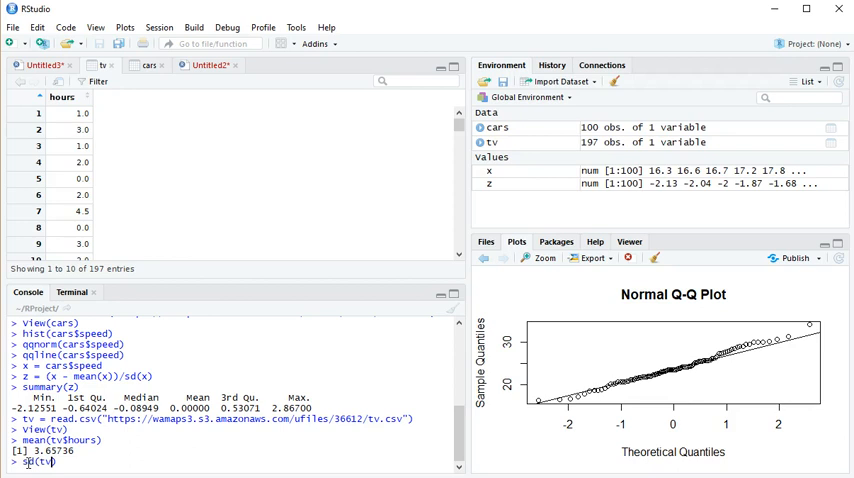
{"action": "type", "text": "$"}
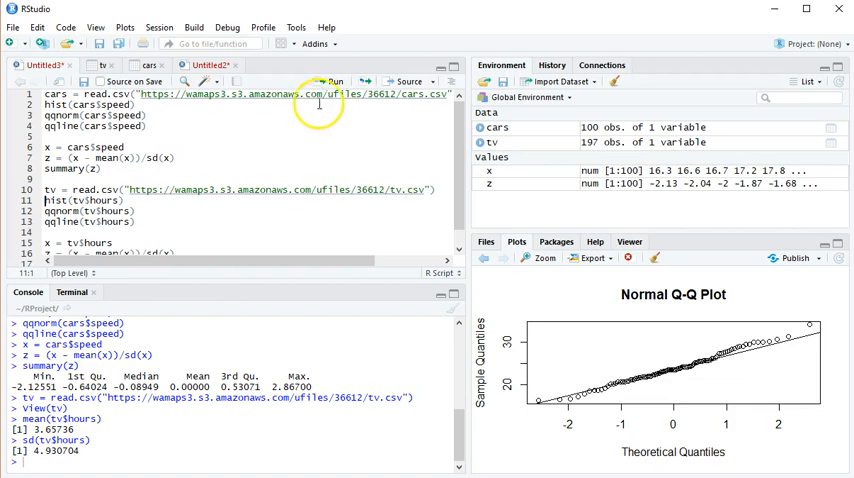
- Run hist(tv$hours) to draw the histogram of tv hours
{"action": "left_click", "coordinate": [332, 80]}
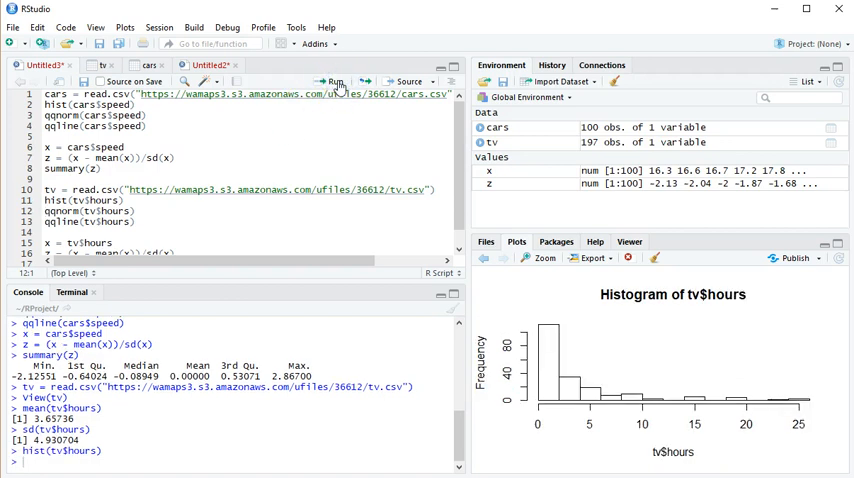
{"action": "mouse_move", "coordinate": [560, 208]}
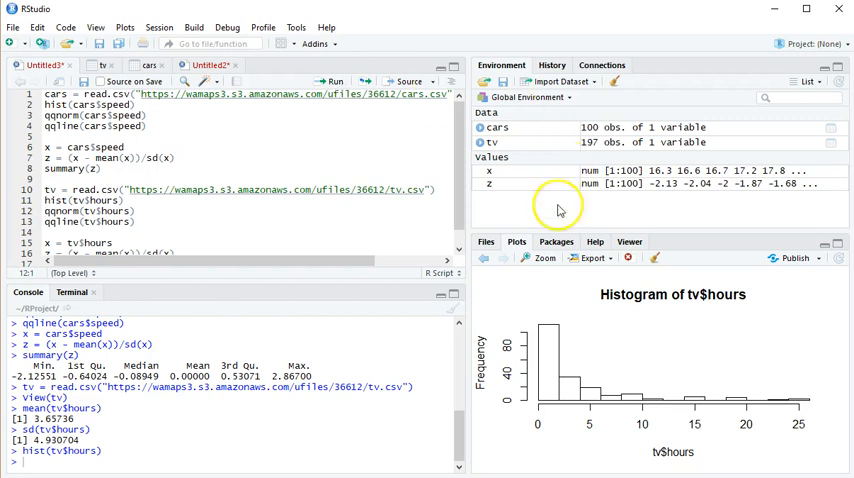
{"action": "mouse_move", "coordinate": [550, 412]}
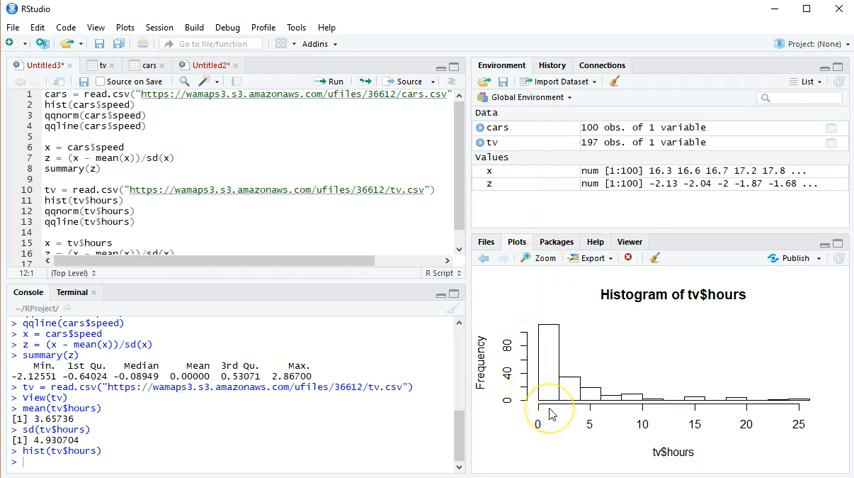
{"action": "mouse_move", "coordinate": [552, 404]}
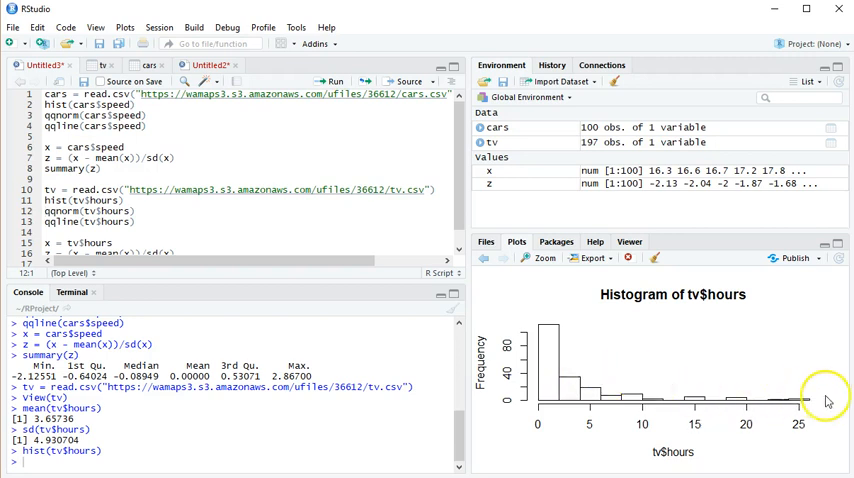
{"action": "mouse_move", "coordinate": [792, 386]}
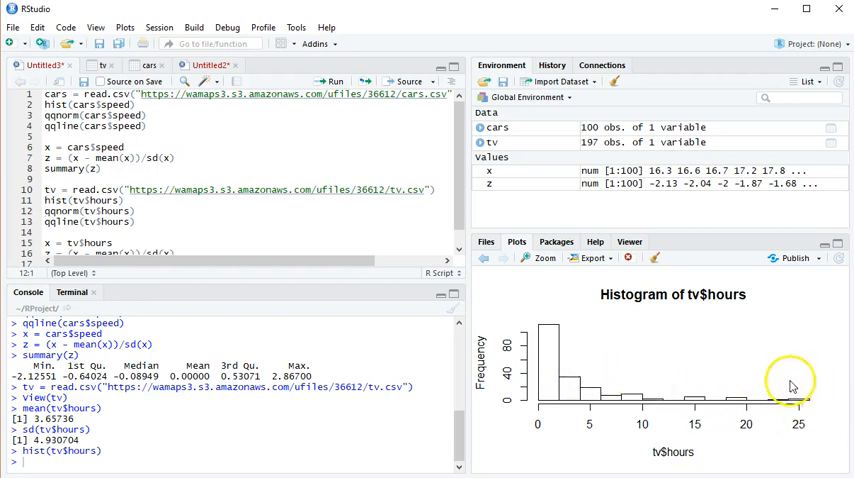
{"action": "mouse_move", "coordinate": [804, 376]}
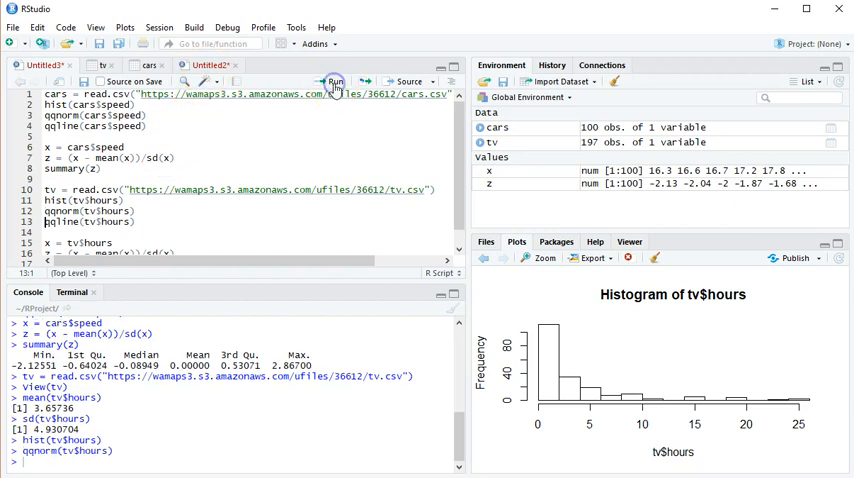
- Run qqnorm(tv$hours) and qqline(tv$hours) for the Q-Q plot with reference line
{"action": "left_click", "coordinate": [332, 80]}
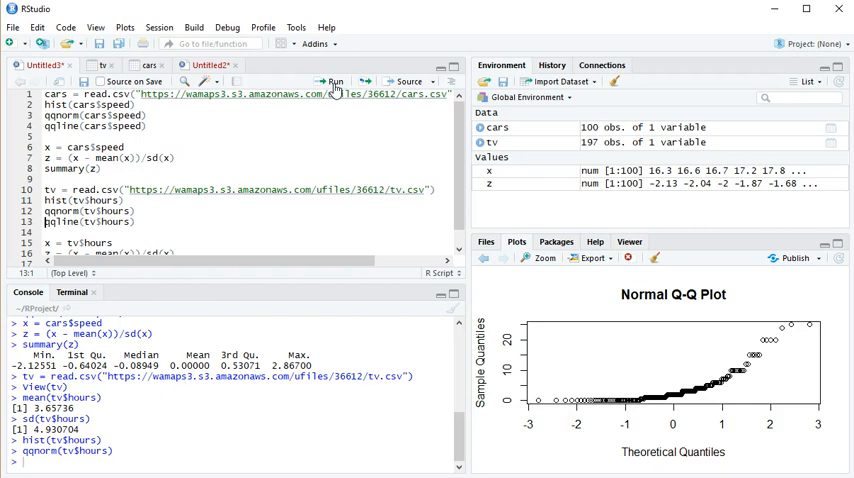
{"action": "left_click", "coordinate": [332, 80]}
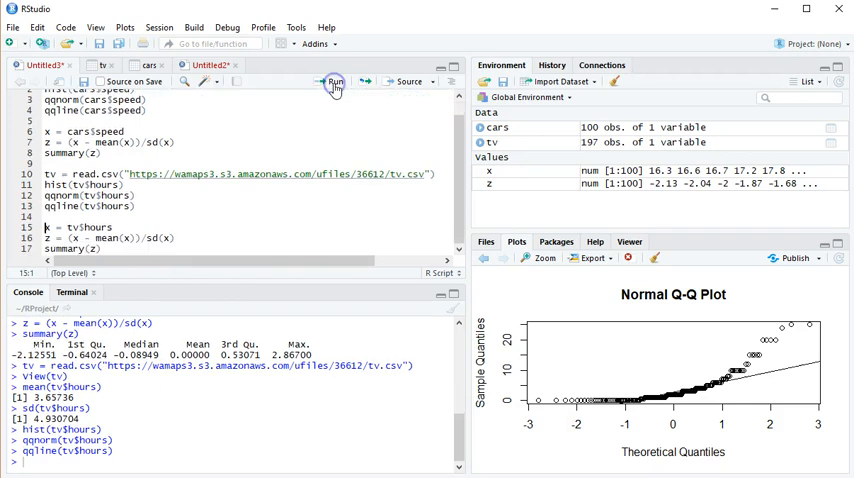